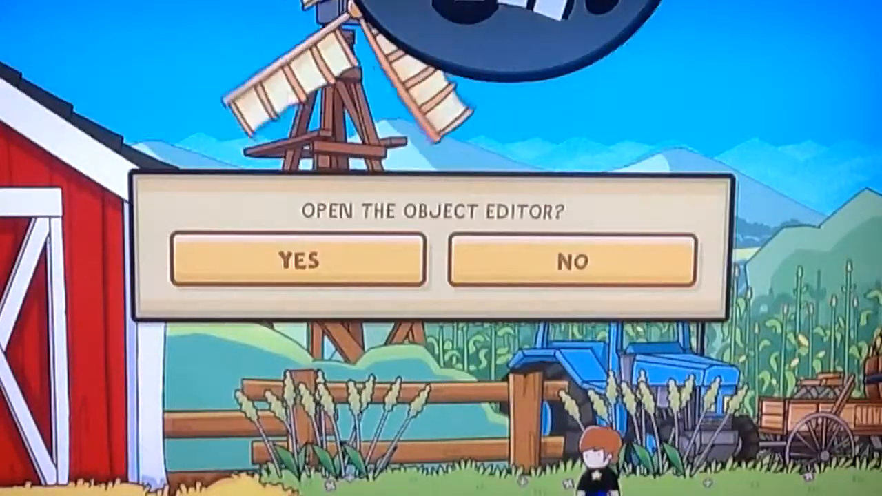
# Choose Yes at the 'Open the object editor?' prompt
pyautogui.click(298, 262)
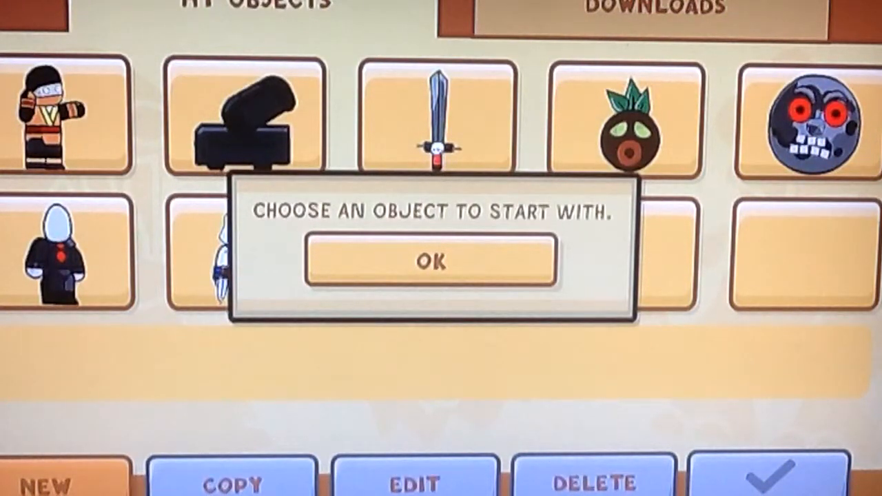
# Dismiss the prompt asking to choose a starting object
pyautogui.click(430, 262)
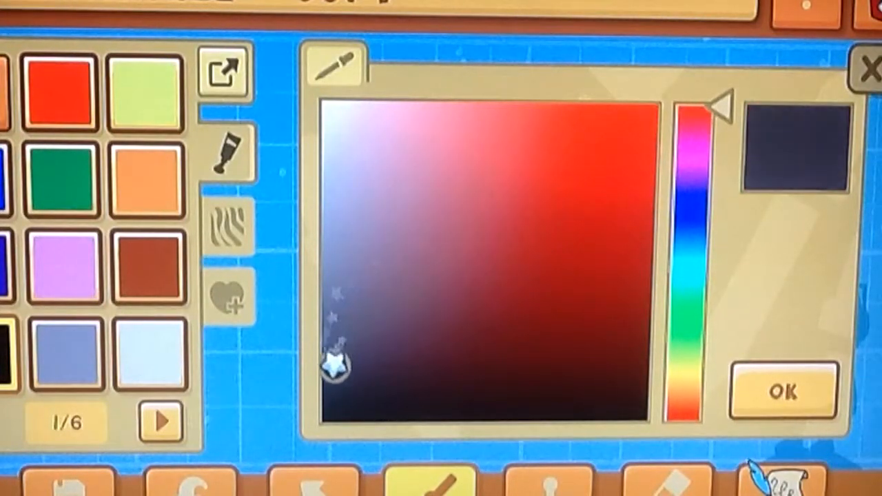
# Apply the dark navy paint colour to the starting rectangle with OK
pyautogui.click(782, 389)
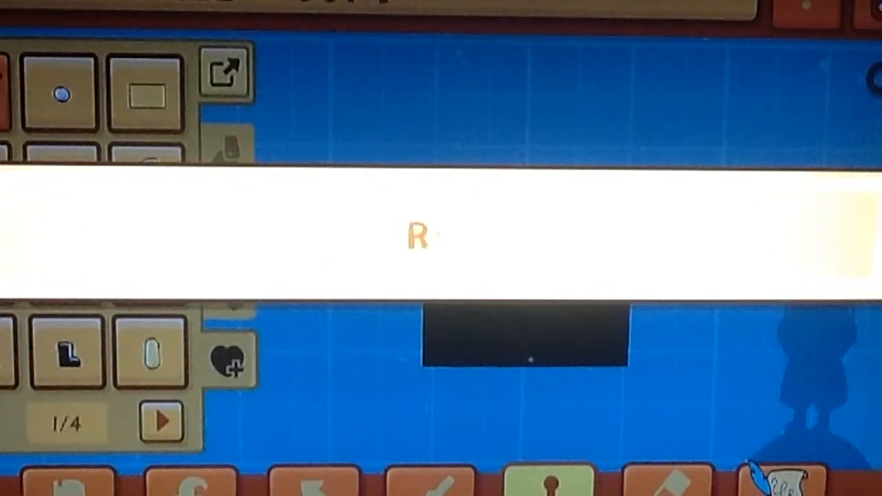
# Continue typing the 'rectangle' part name in the Add Object bar
pyautogui.write('ECTSN')
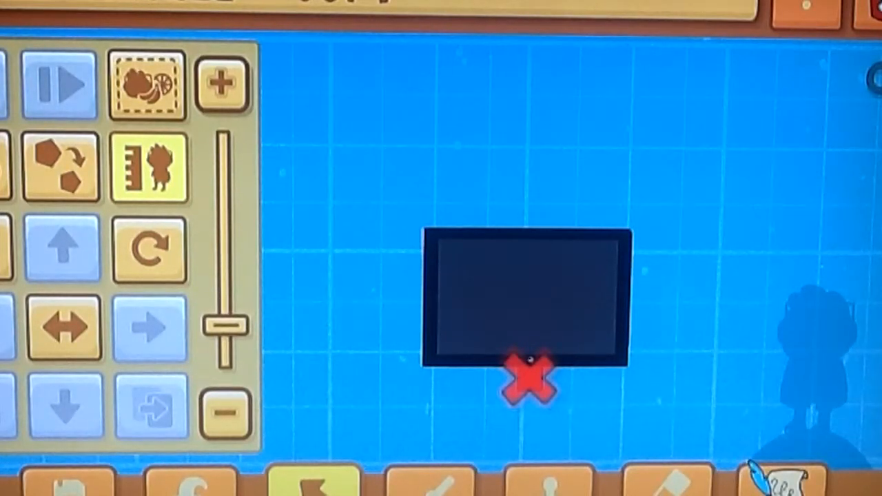
# Switch the editor to adding new parts to the object
pyautogui.click(527, 379)
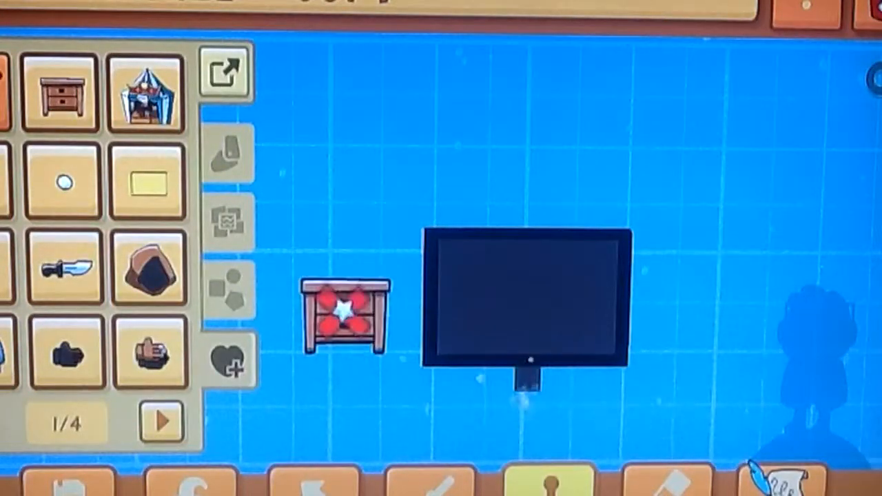
# Drag the colour picker selector toward black
pyautogui.moveTo(348, 314); pyautogui.dragTo(421, 362)
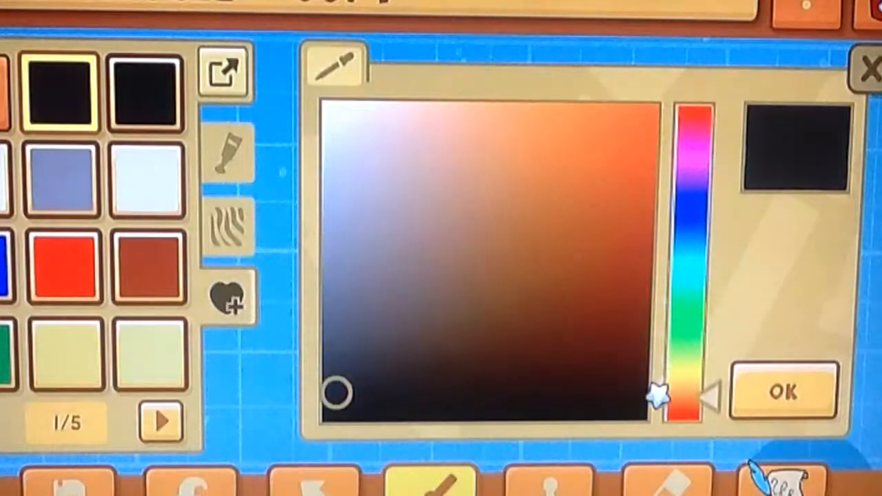
# Move the wooden nightstand beneath the black TV
pyautogui.moveTo(340, 392); pyautogui.dragTo(545, 334)
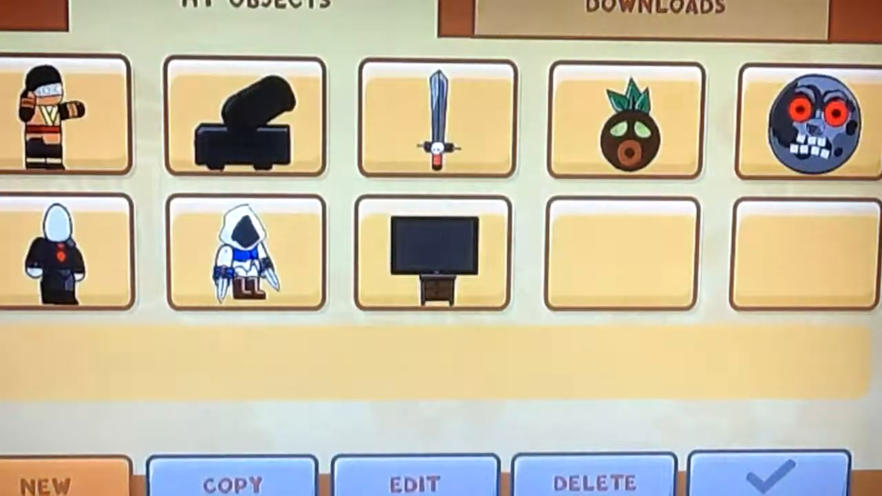
# Select the Flat Screen HD TV tile and spawn it with the green check mark
pyautogui.click(434, 255)
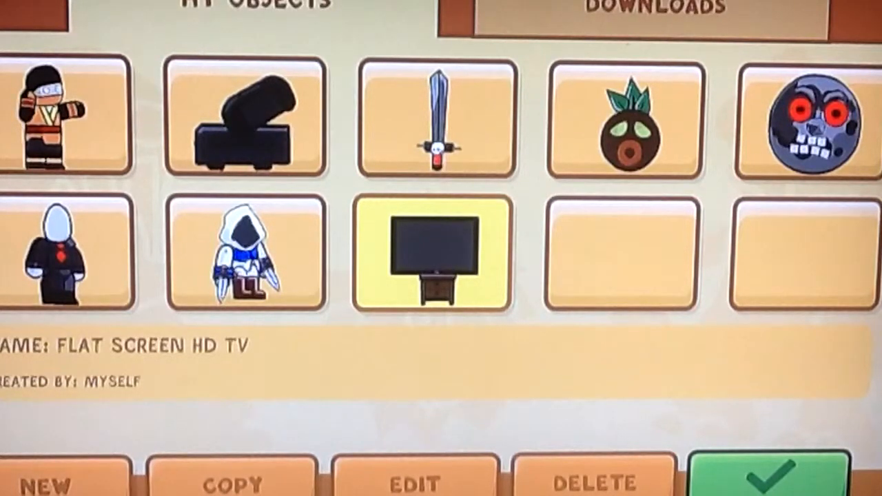
pyautogui.click(764, 476)
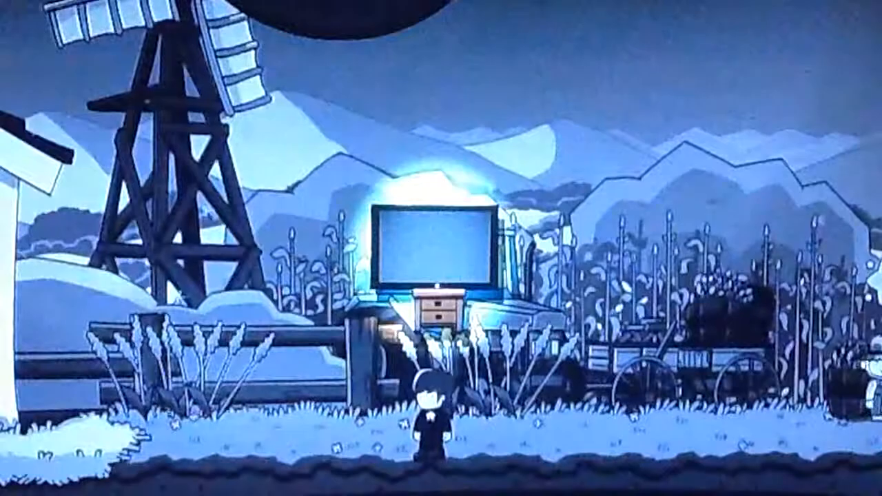